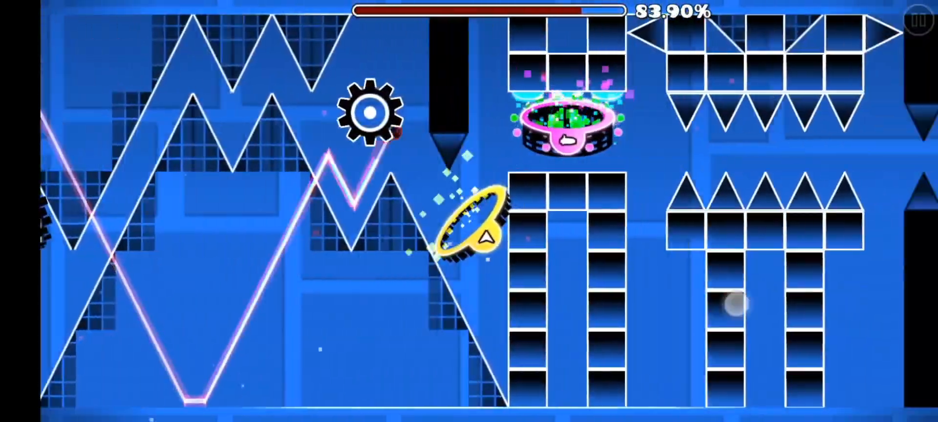
Jump the cube over the spikes, pushing level progress past 87%.
click(473, 228)
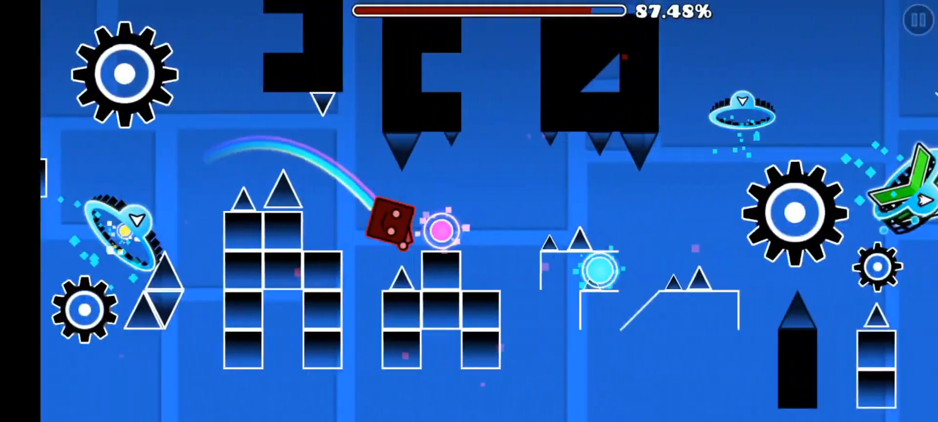